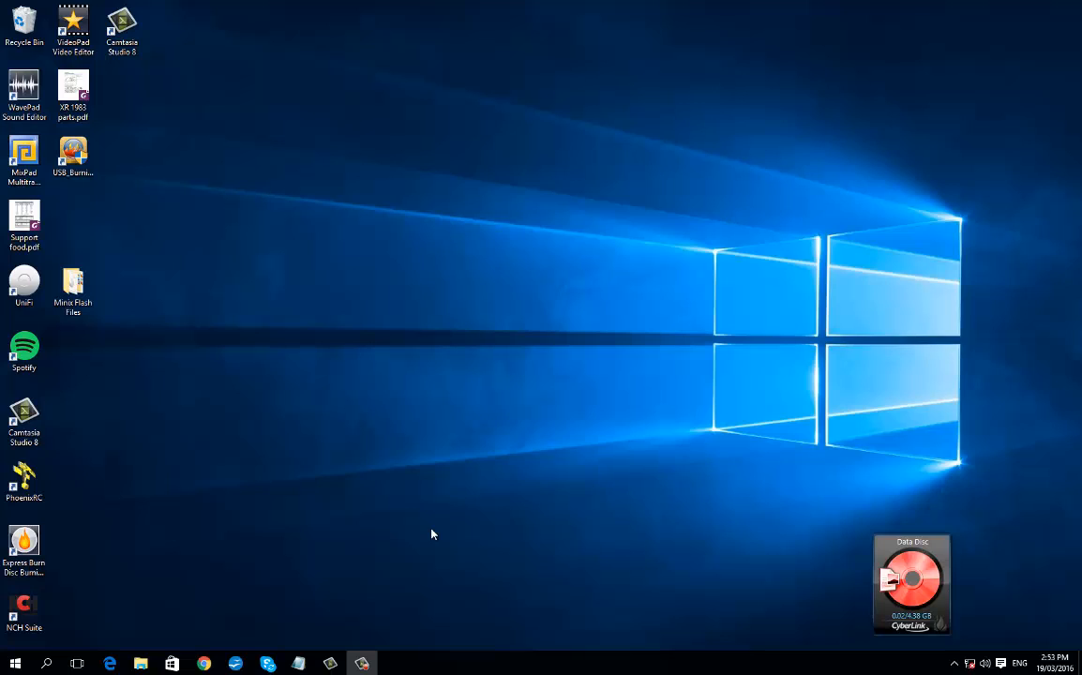
{"action": "mouse_move", "coordinate": [73, 160]}
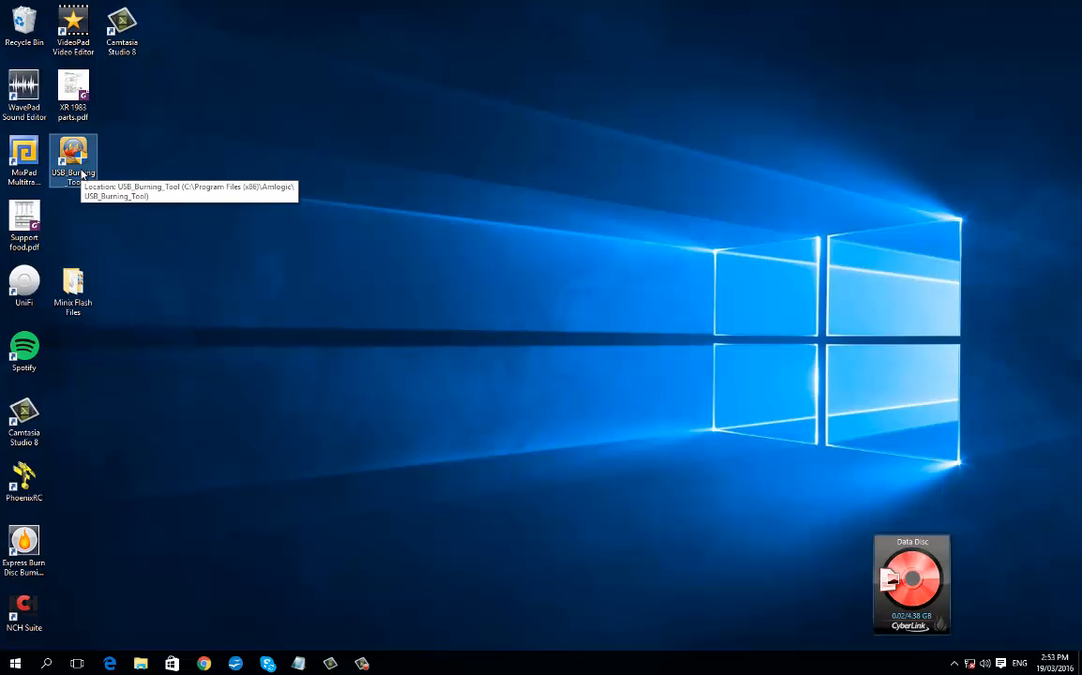
Launch USB_Burning_Tool from its desktop shortcut, reaching the empty device list in Ready status.
{"action": "double_click", "coordinate": [72, 155]}
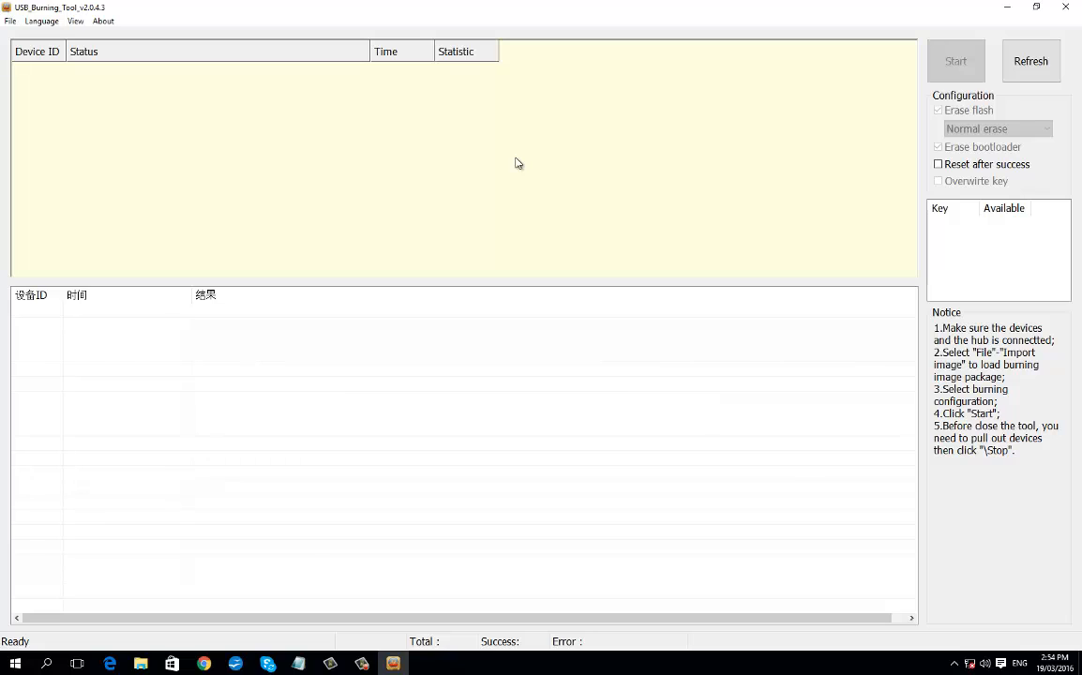
{"action": "left_click", "coordinate": [956, 60]}
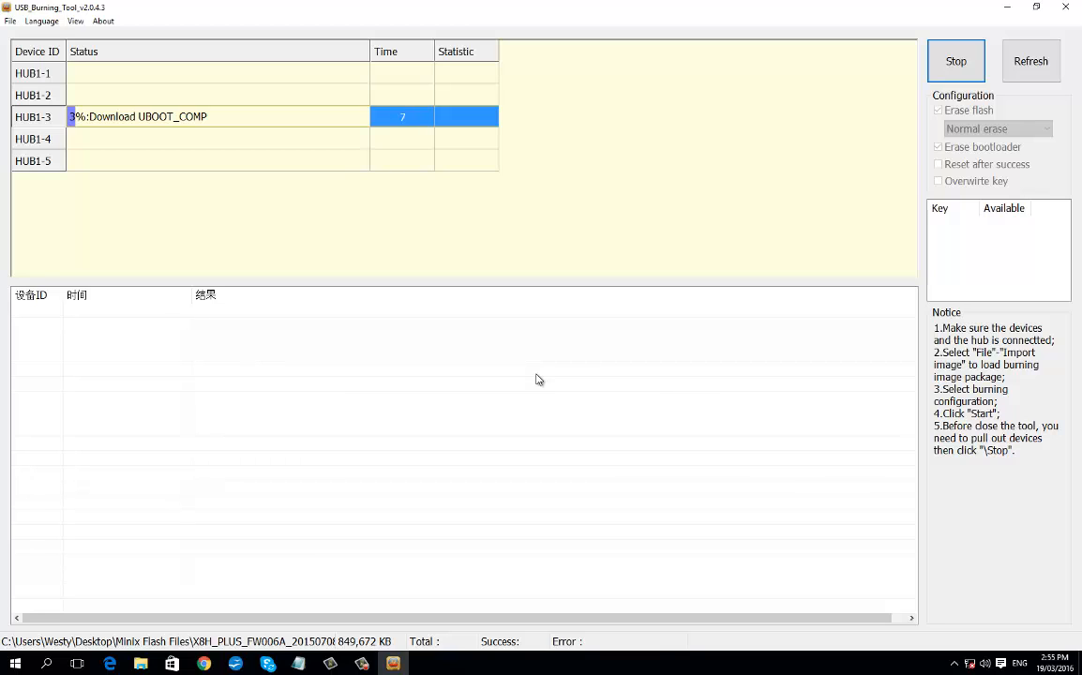